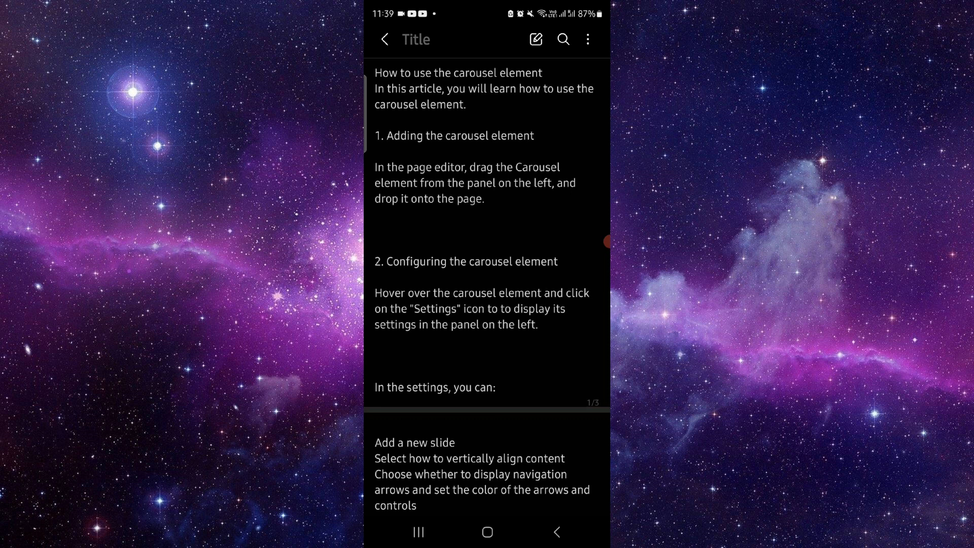
# Read down to the 'Adding content to a slide' section, then return to the home screen.
pyautogui.scroll(-3)
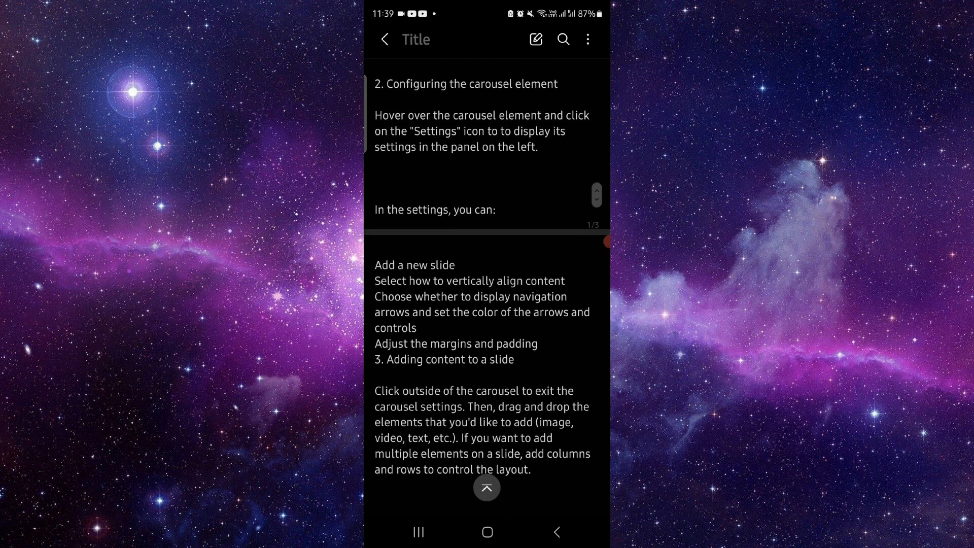
pyautogui.click(486, 487)
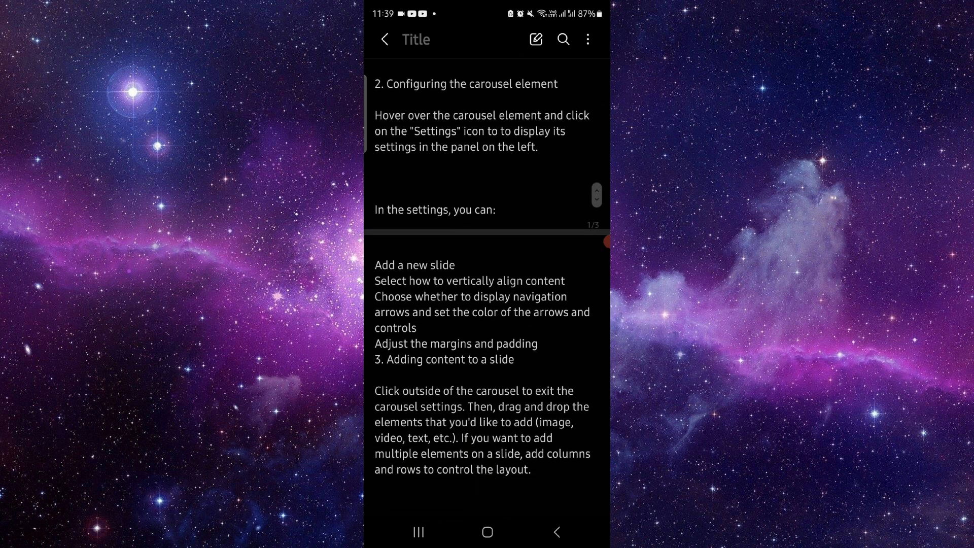
pyautogui.scroll(-3)
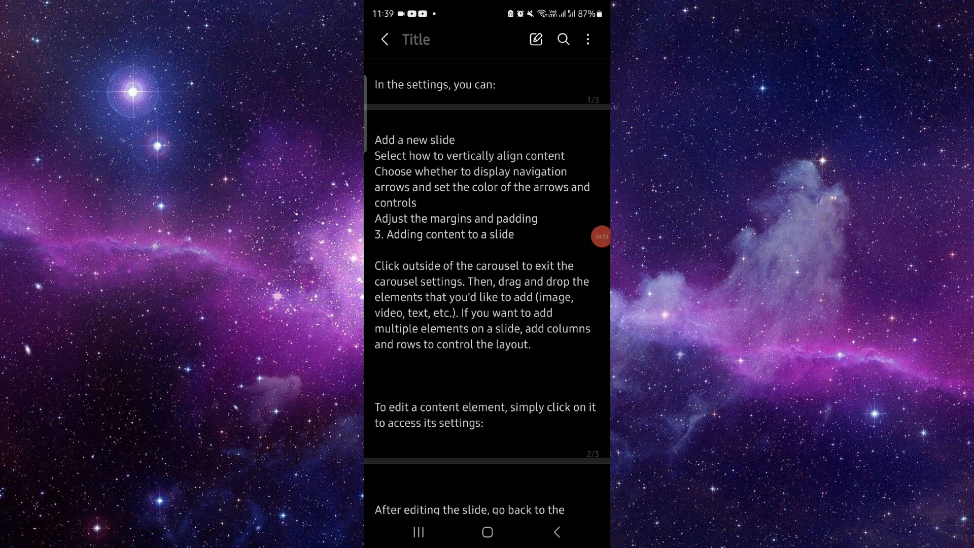
pyautogui.click(487, 531)
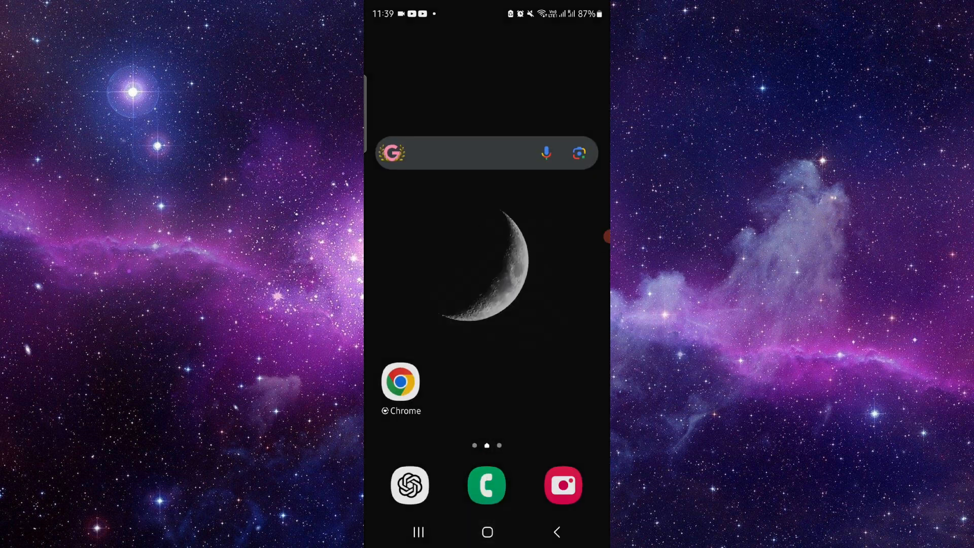